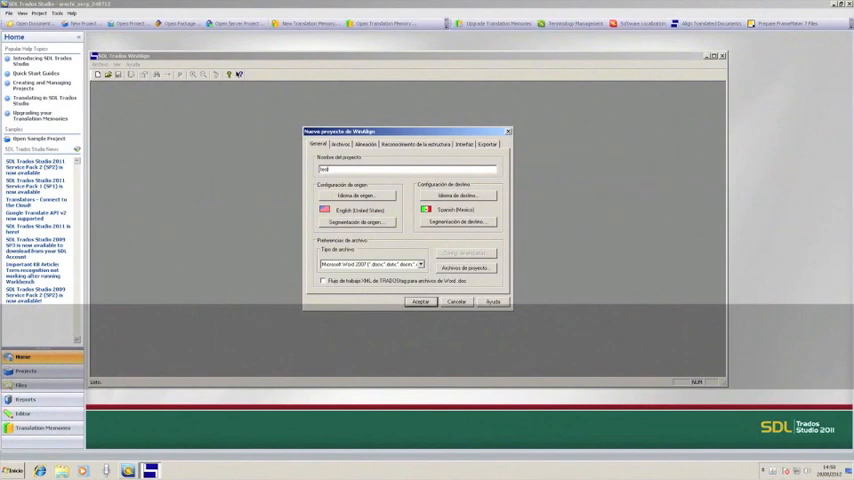
pyautogui.moveTo(289, 170)
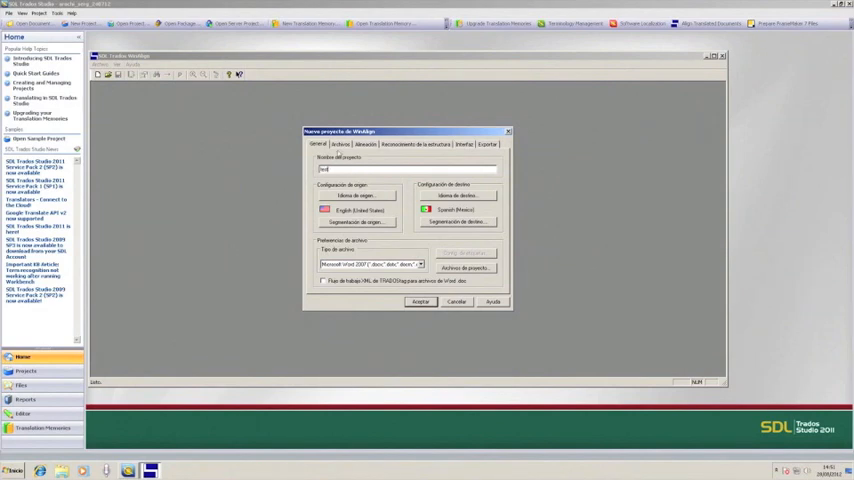
# Step: Add cuestionario_EN.docx as the project's English source file
pyautogui.click(341, 144)
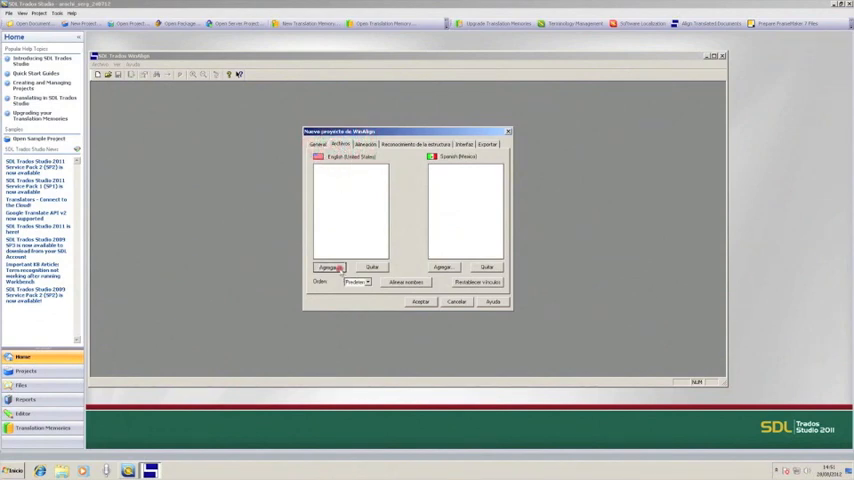
pyautogui.click(330, 267)
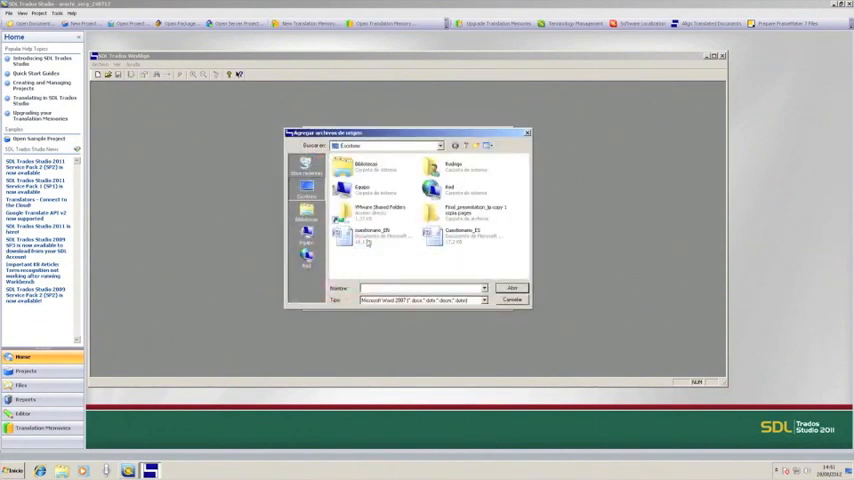
pyautogui.click(513, 288)
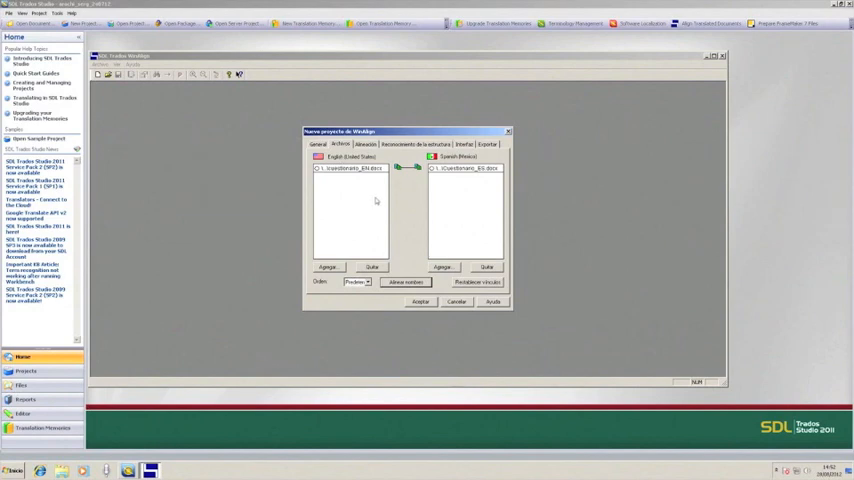
pyautogui.moveTo(371, 148)
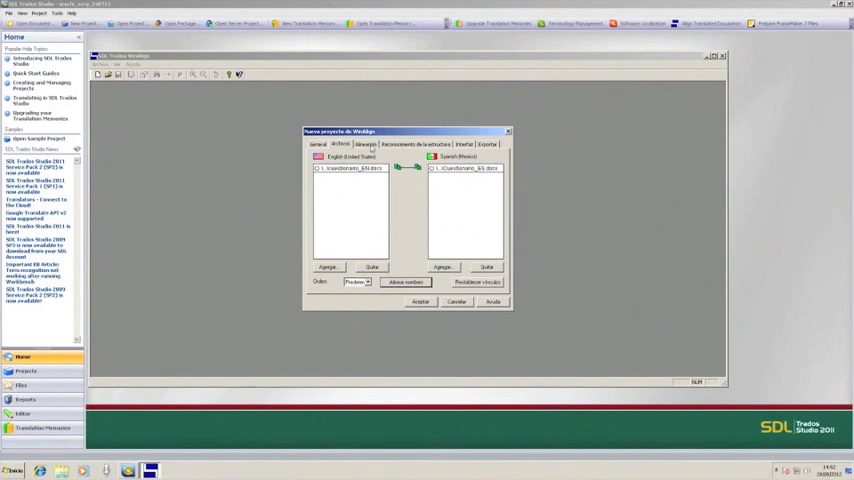
# Step: Review the Alignment and Interface settings, set export to TMX, and create the project
pyautogui.click(365, 144)
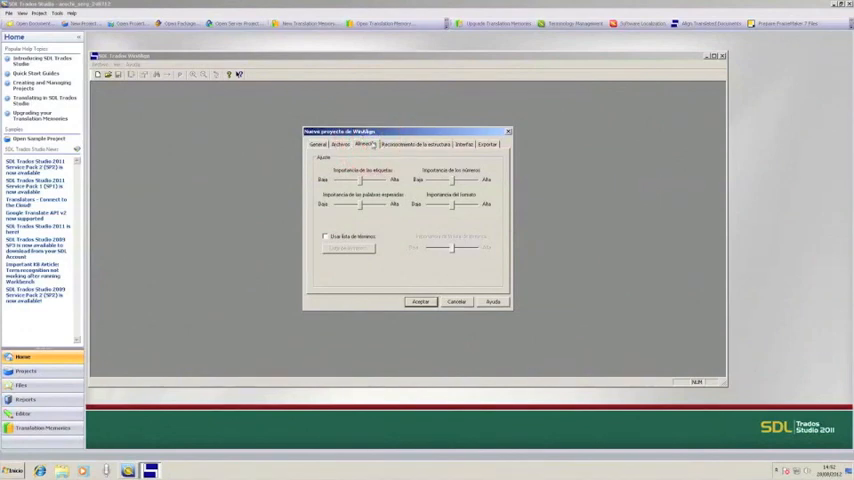
pyautogui.click(410, 144)
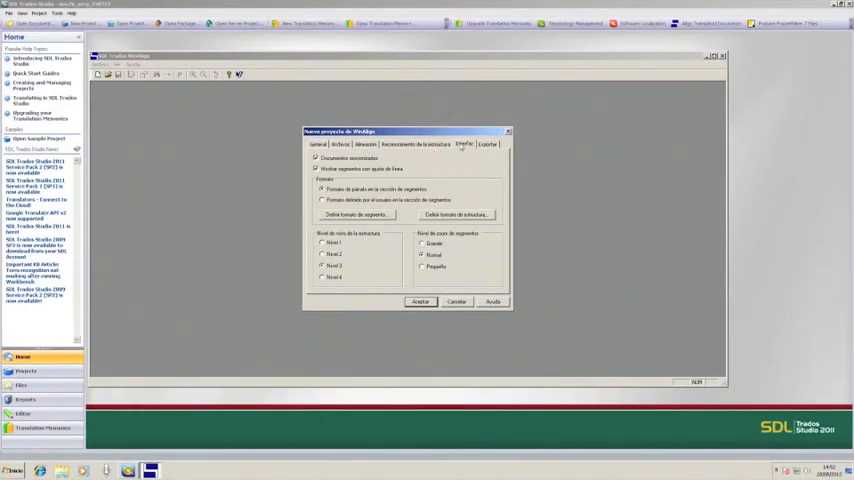
pyautogui.click(487, 144)
pyautogui.write('Rodrigo')
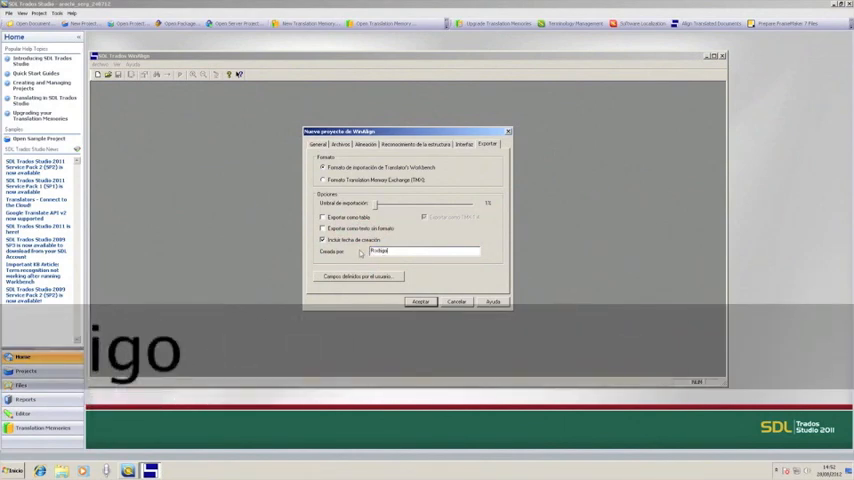
pyautogui.click(323, 180)
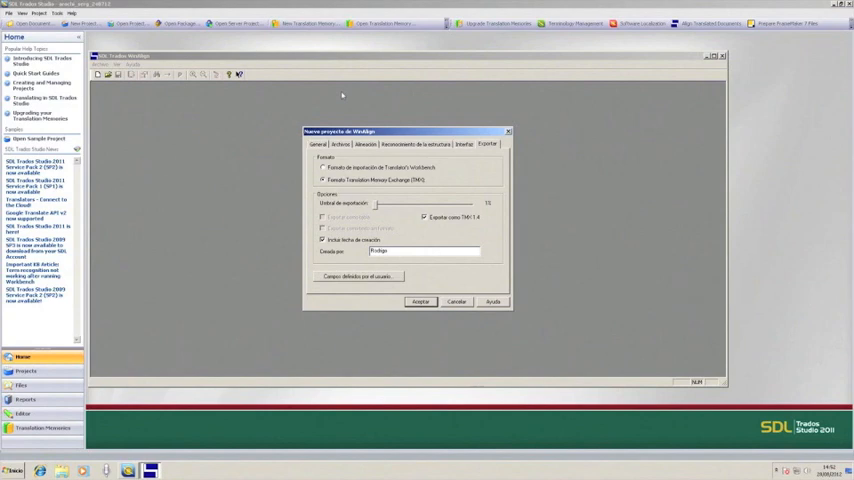
pyautogui.moveTo(415, 273)
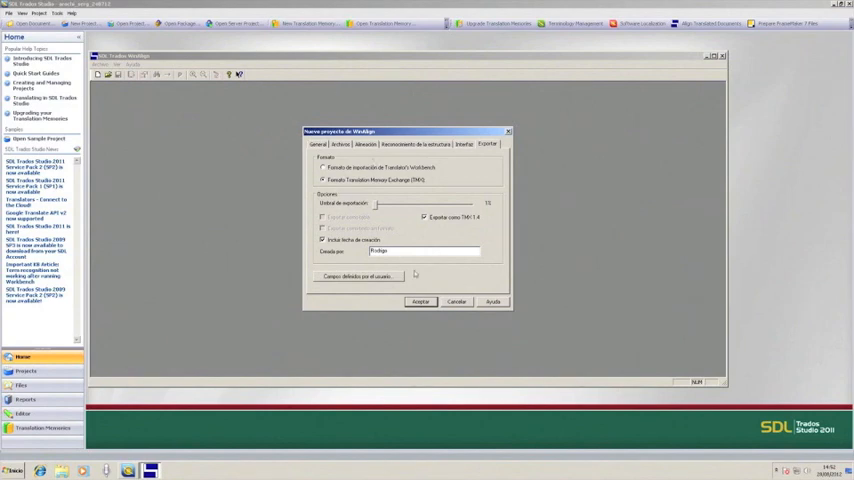
pyautogui.click(419, 301)
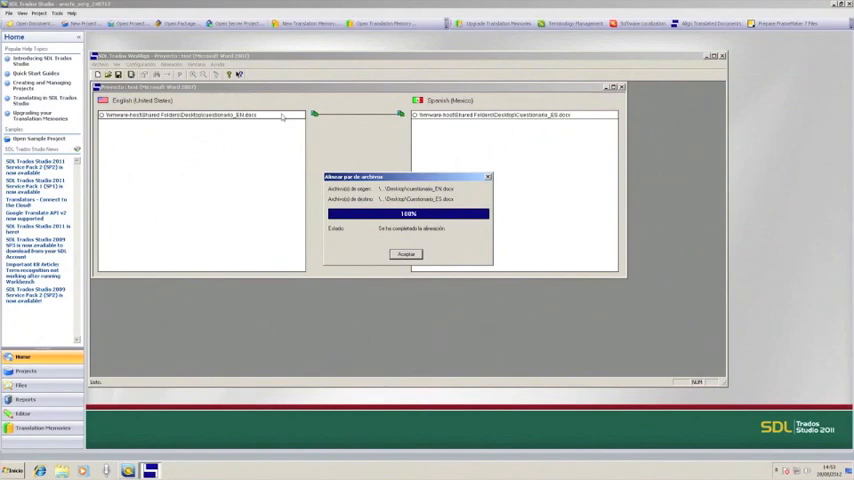
pyautogui.click(406, 253)
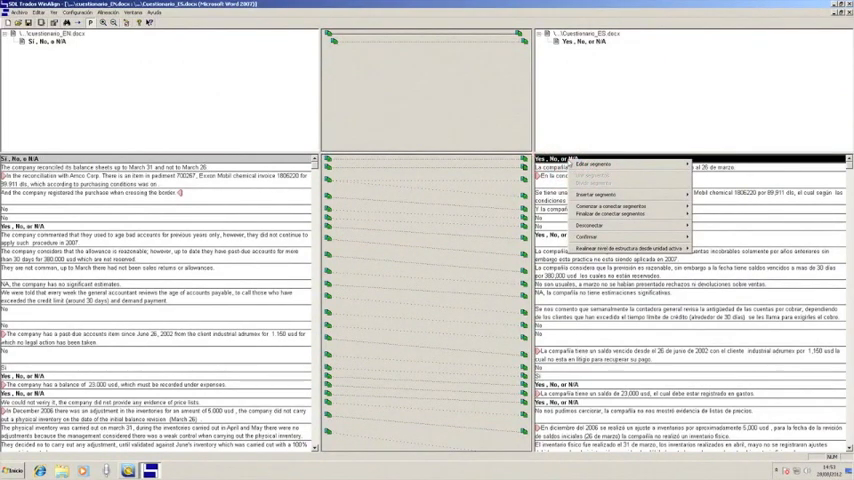
pyautogui.moveTo(610, 214)
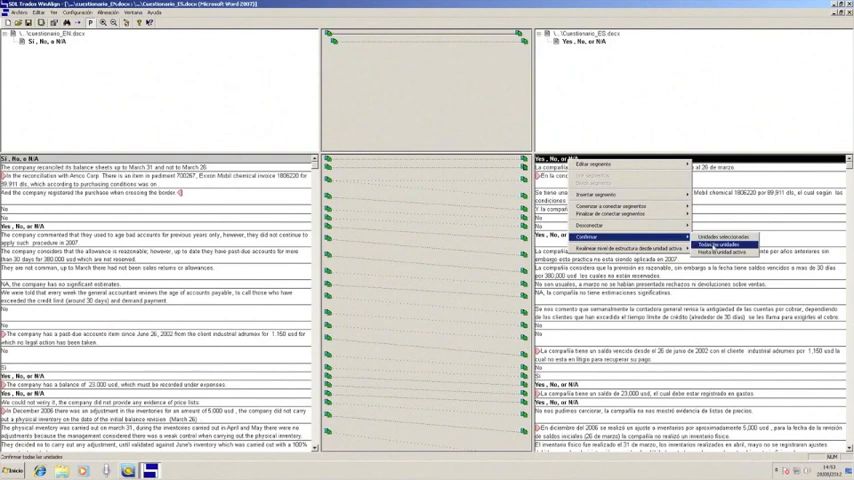
pyautogui.moveTo(722, 252)
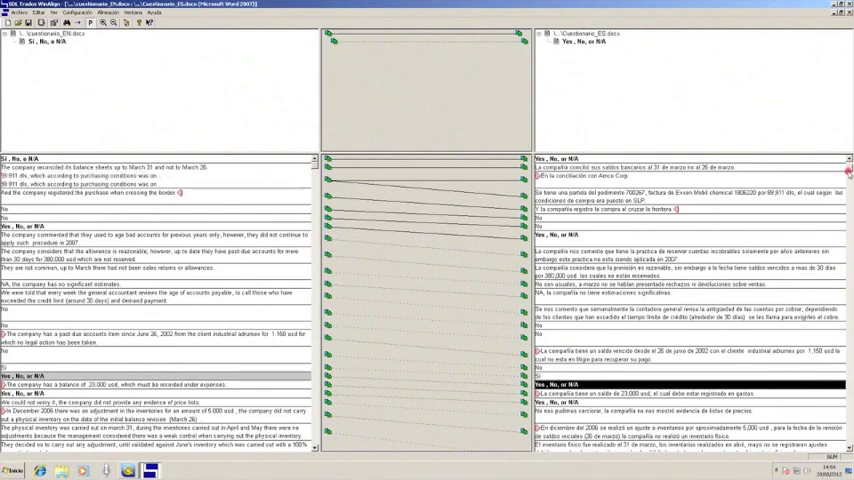
pyautogui.scroll(-3)
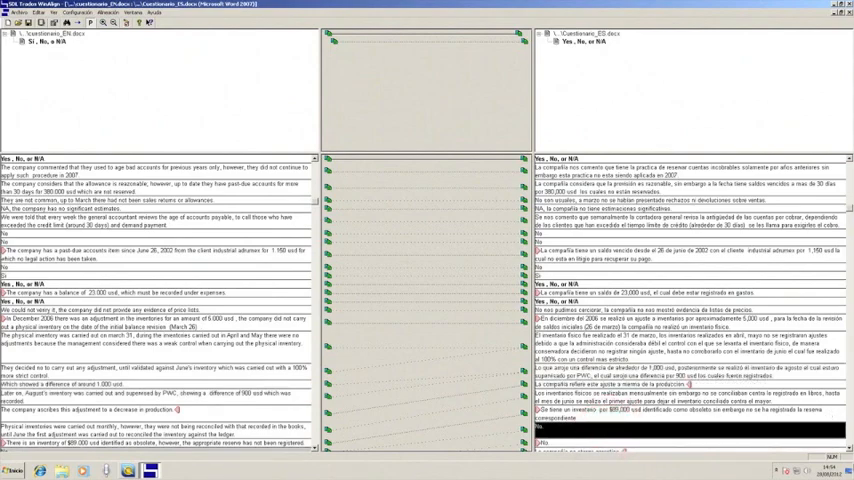
pyautogui.scroll(-3)
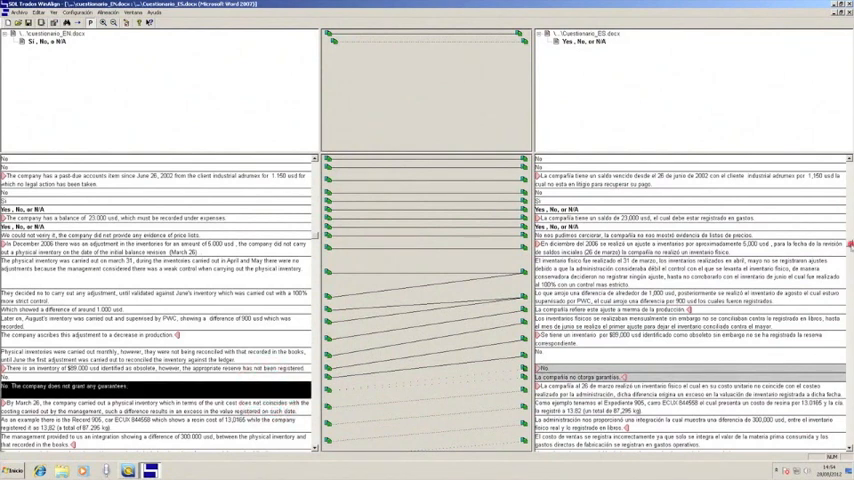
# Step: Select the English 'Straight line.' segment and bring up its editing options
pyautogui.scroll(-3)
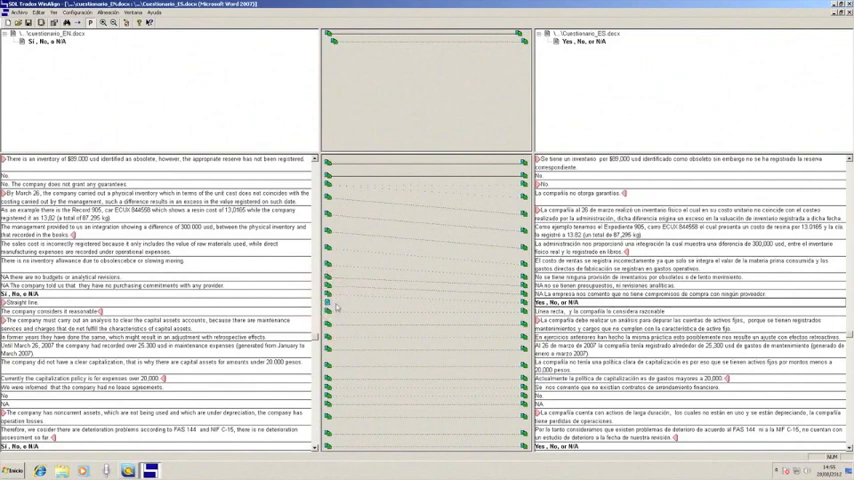
pyautogui.click(160, 302)
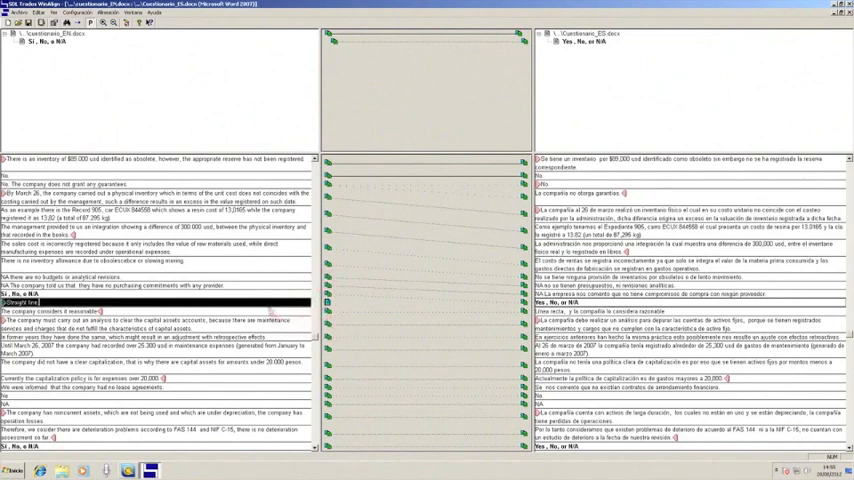
pyautogui.rightClick(160, 311)
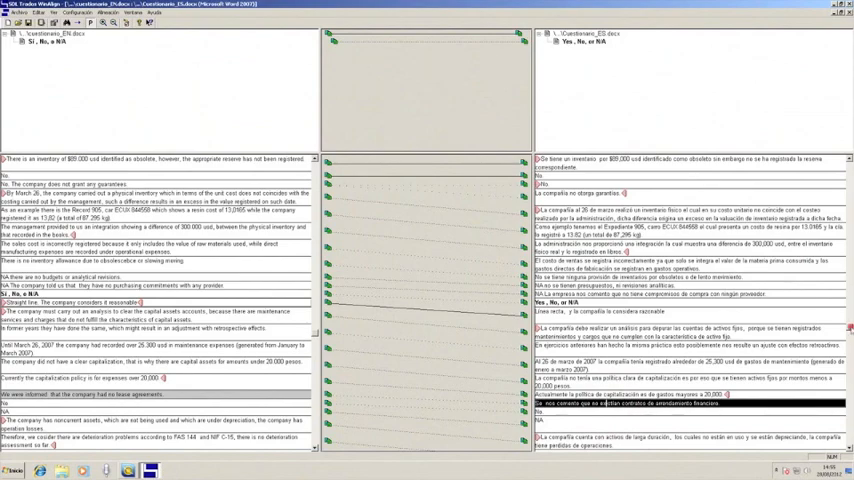
pyautogui.scroll(-3)
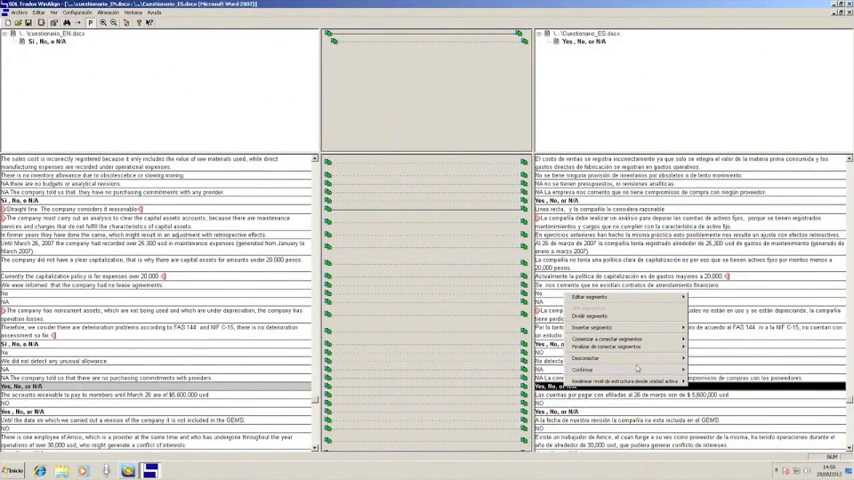
pyautogui.moveTo(608, 347)
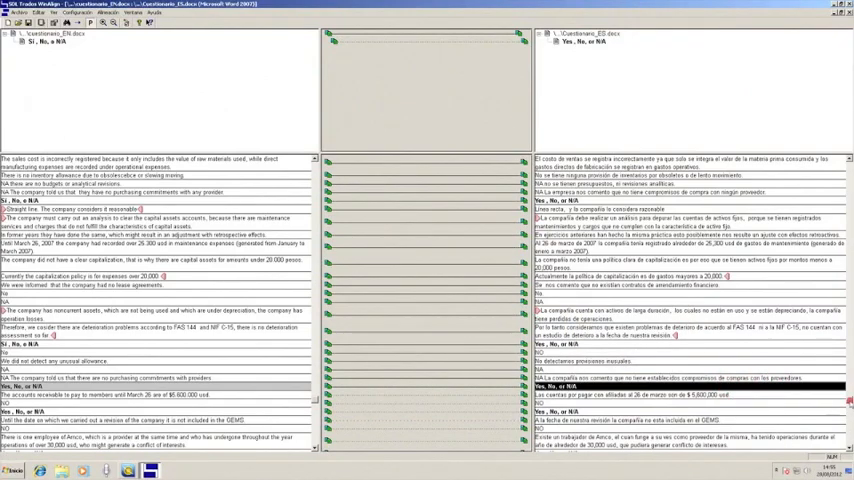
pyautogui.scroll(-3)
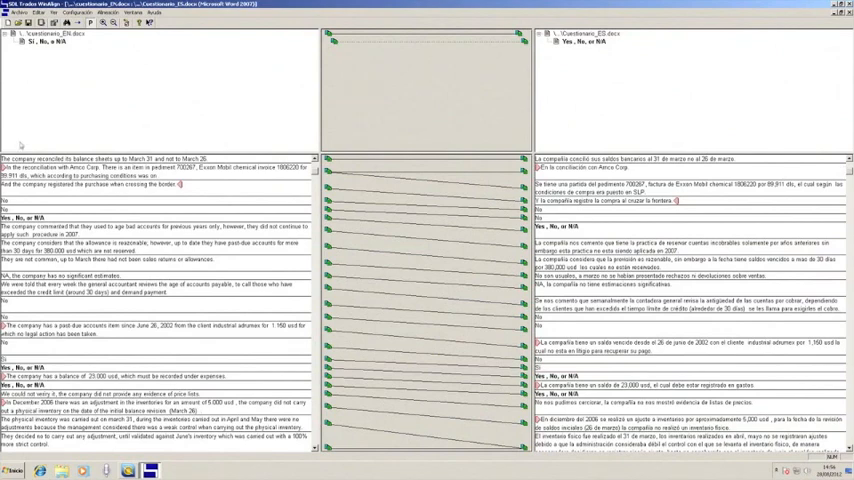
# Step: Start exporting the aligned questionnaire file pair to a file
pyautogui.click(101, 12)
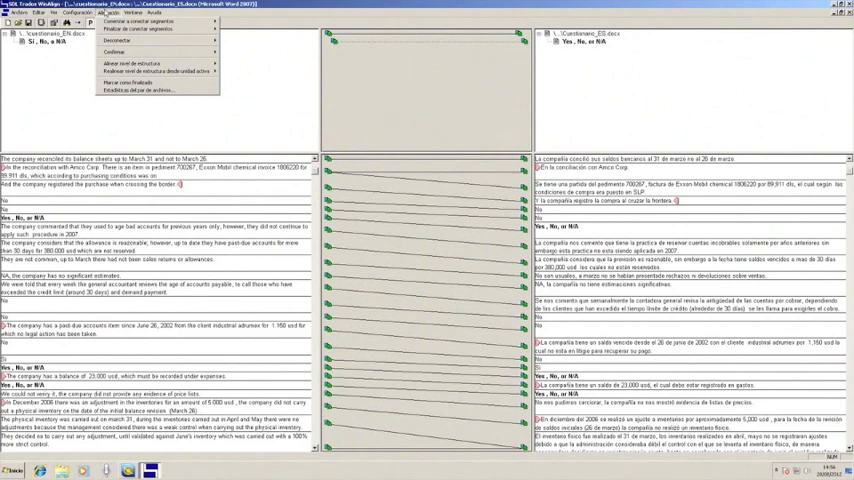
pyautogui.moveTo(135, 82)
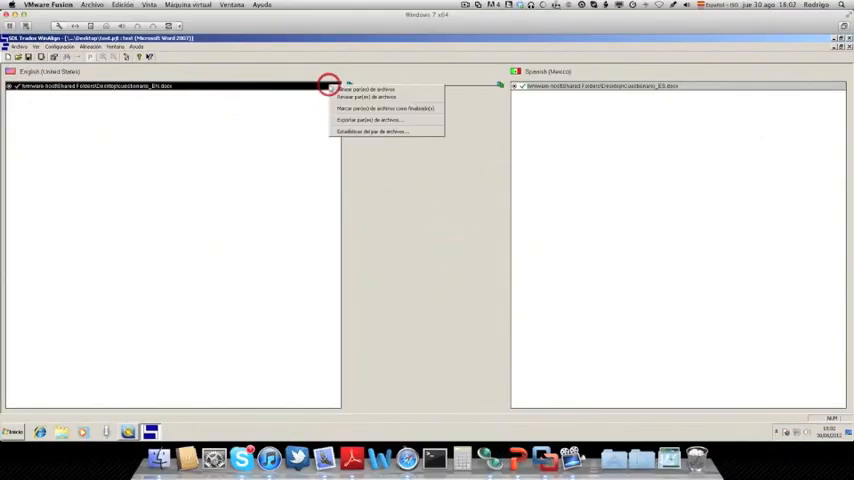
pyautogui.click(372, 120)
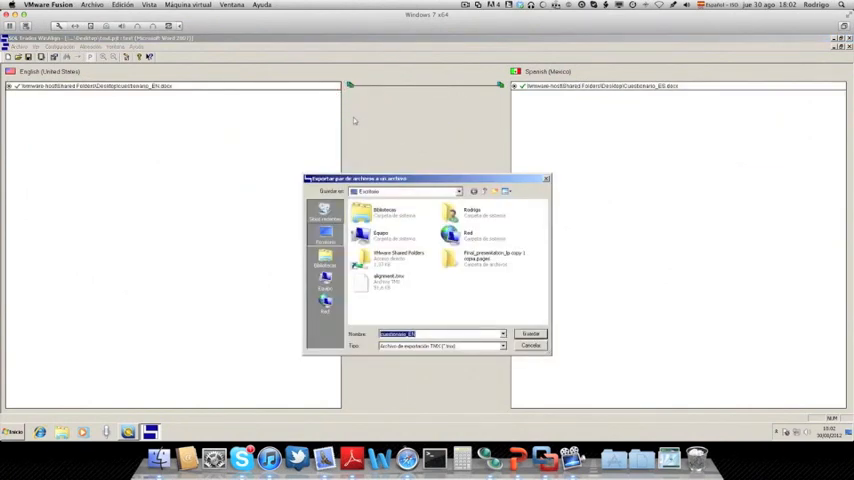
pyautogui.moveTo(436, 328)
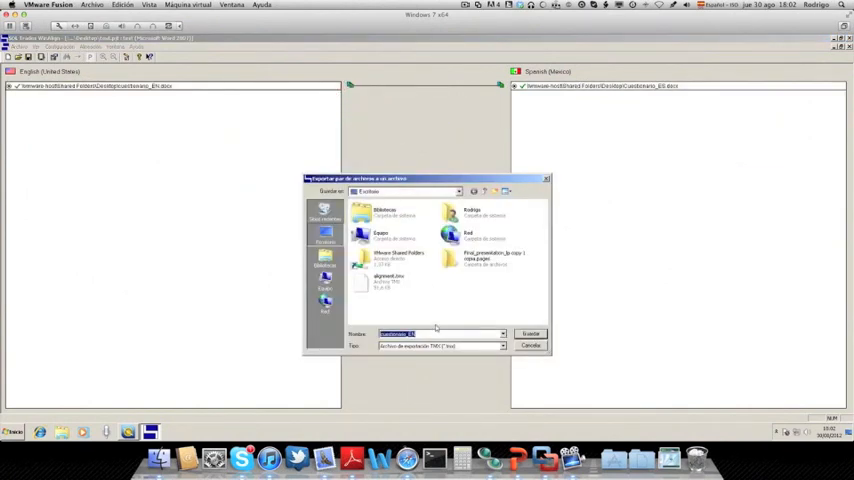